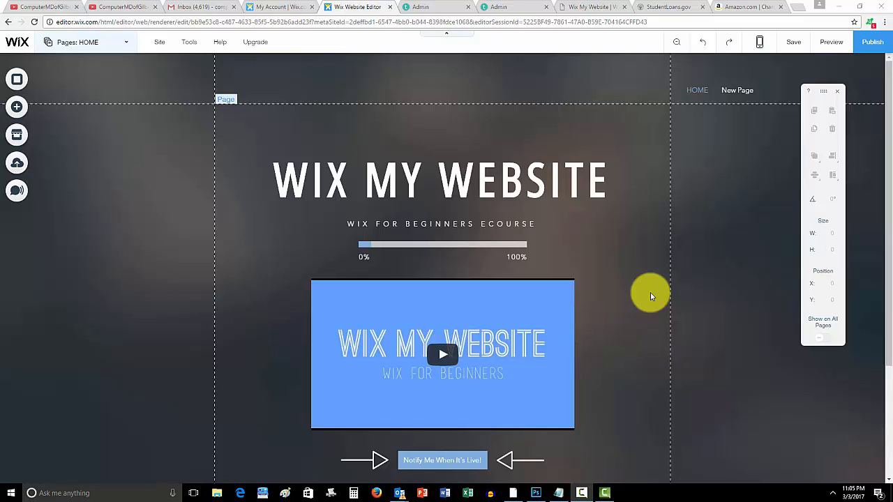
mouse_move(648, 289)
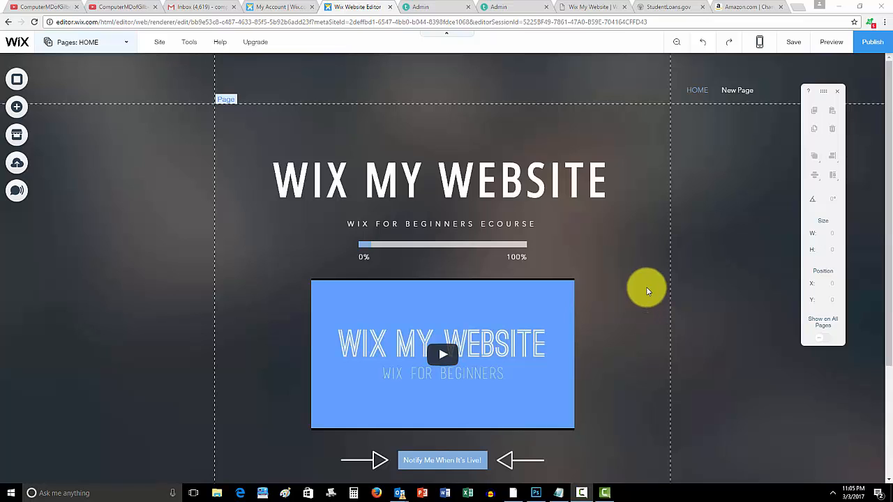
mouse_move(650, 276)
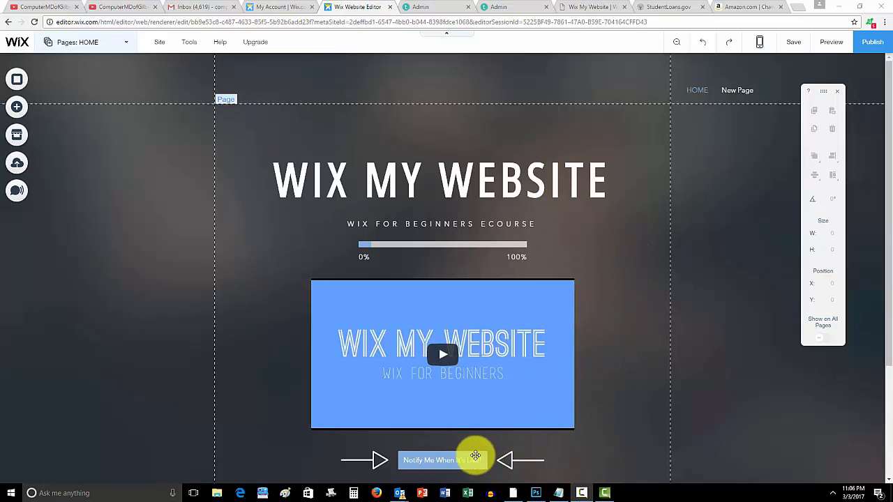
mouse_move(642, 393)
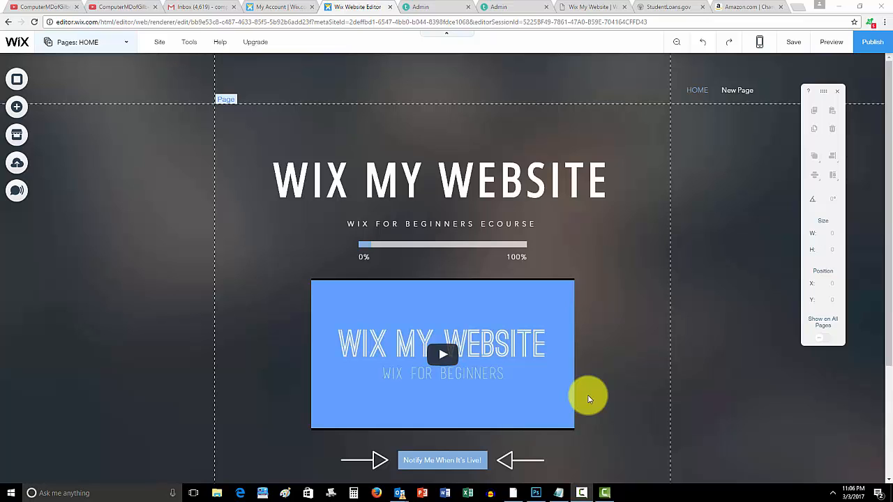
mouse_move(597, 375)
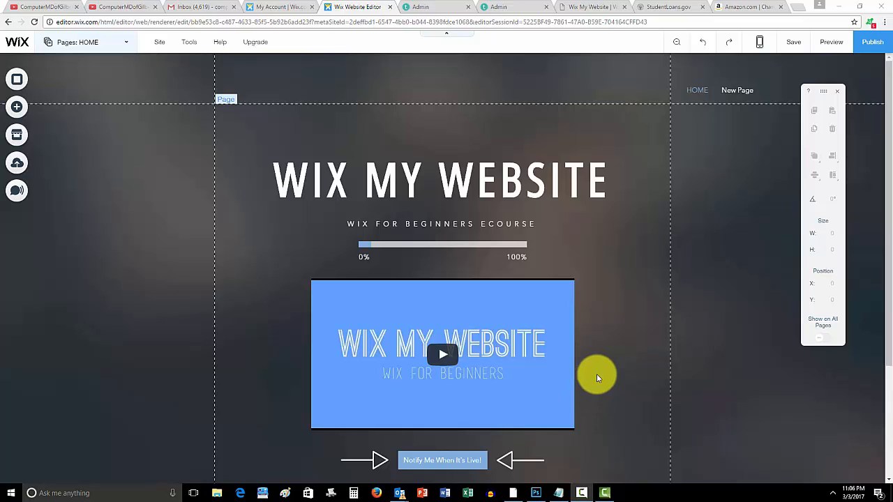
mouse_move(124, 86)
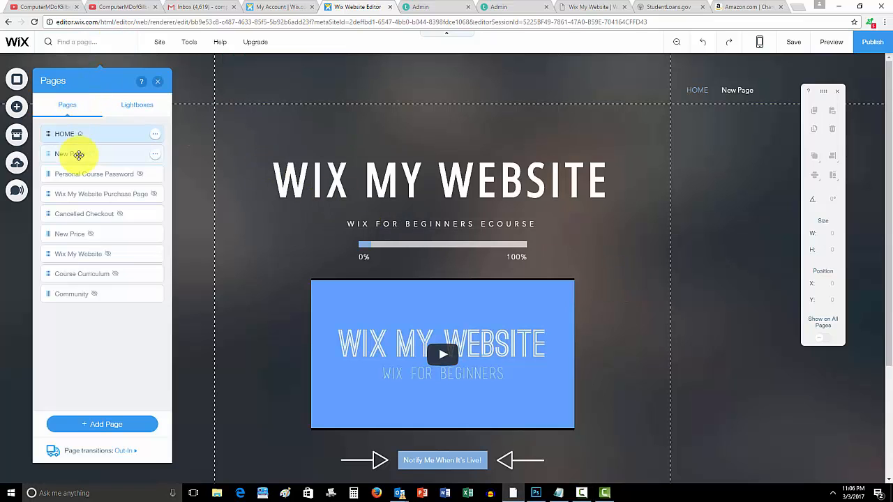
Step: Switch to the New Page and drag an HTML Code element onto it from Add > More
click(67, 154)
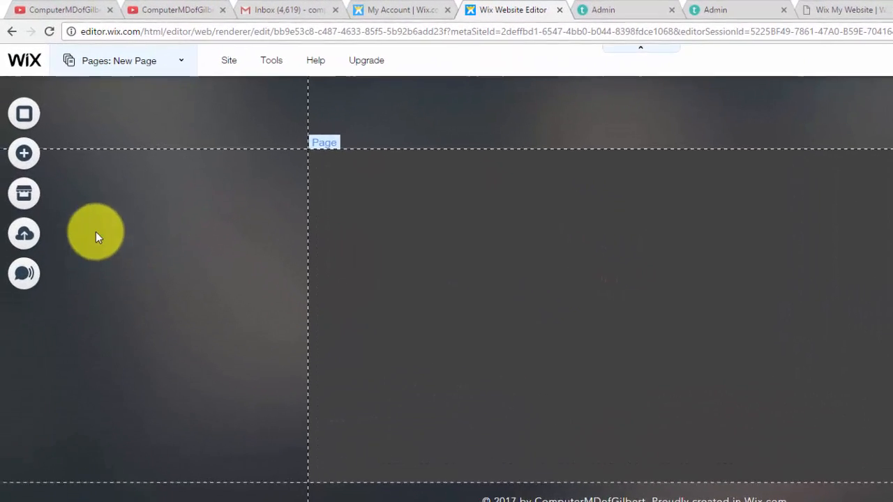
click(24, 152)
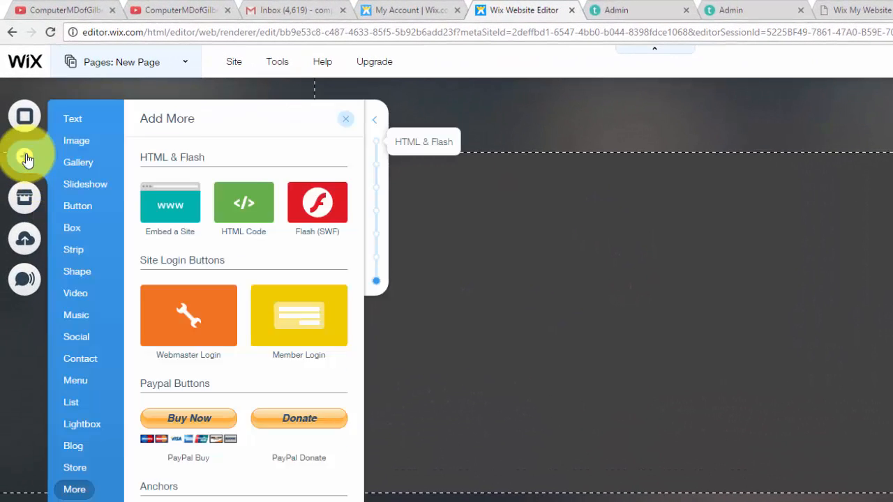
click(72, 118)
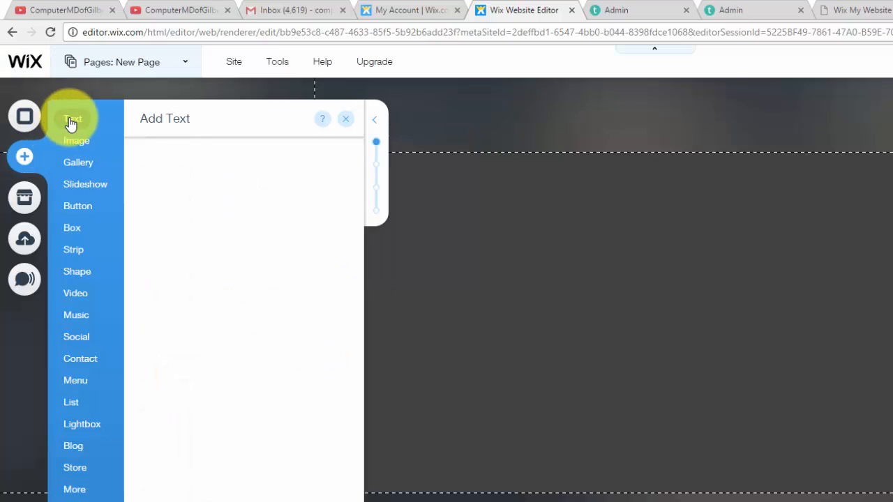
click(73, 118)
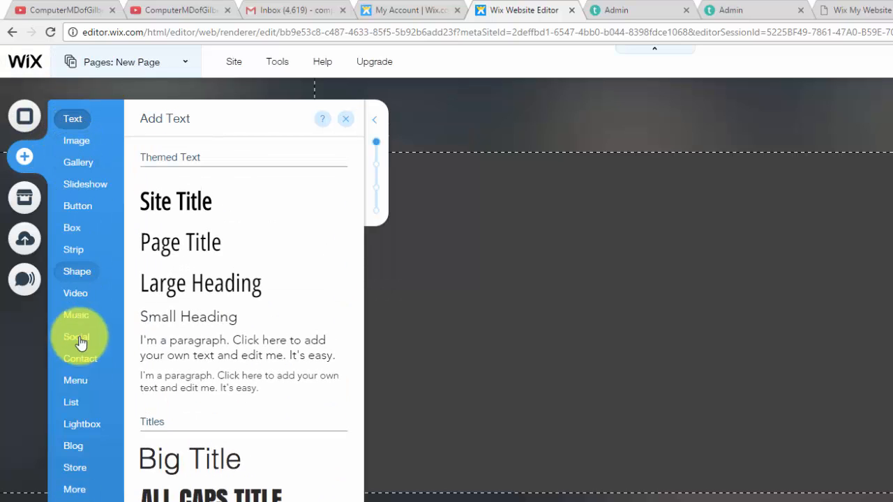
click(75, 489)
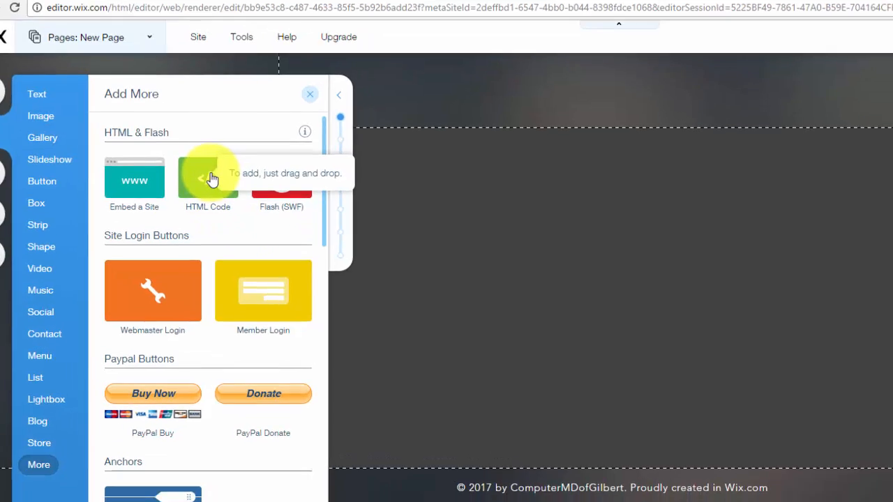
drag(206, 174, 500, 263)
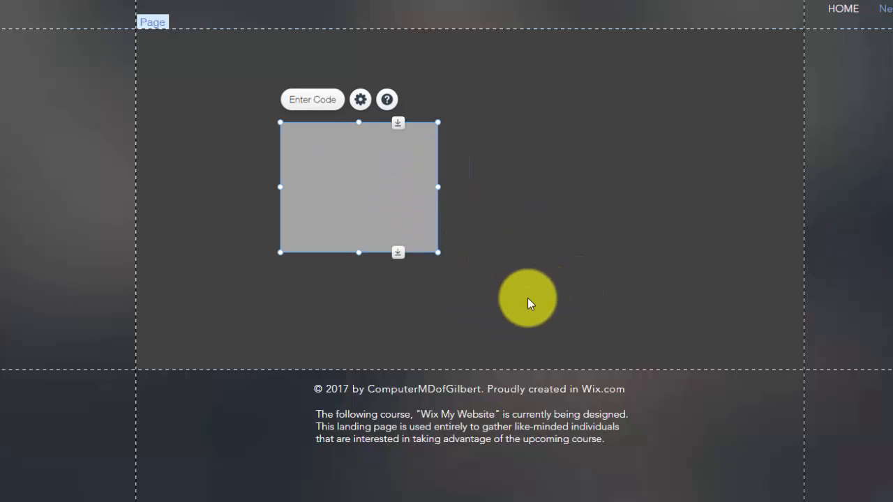
Step: Enter <h1> Hello </h1> as the element's code and update it to show the heading
click(360, 99)
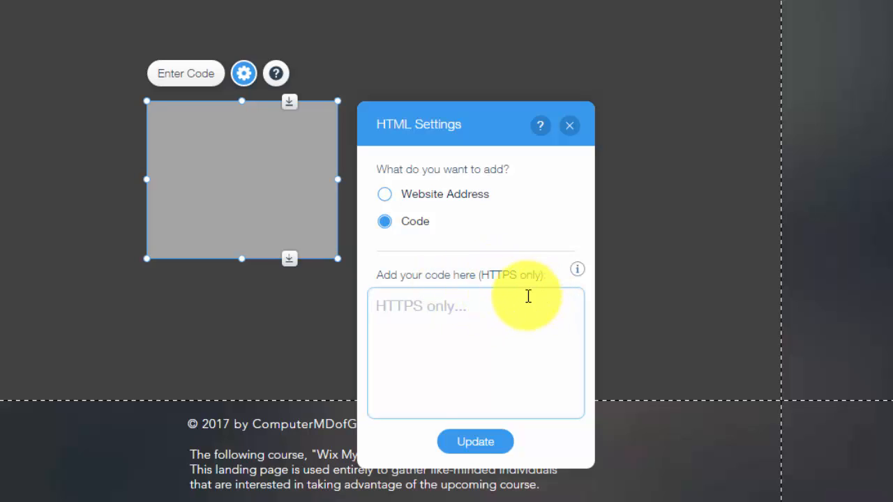
mouse_move(636, 346)
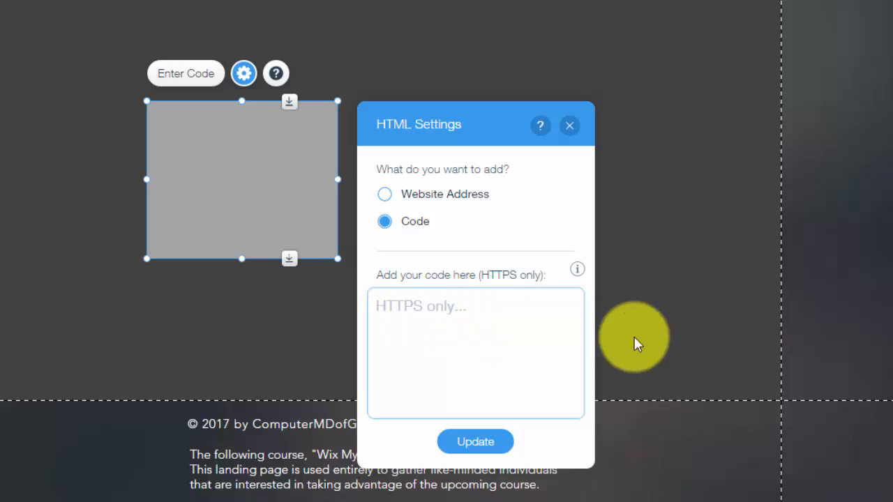
click(475, 324)
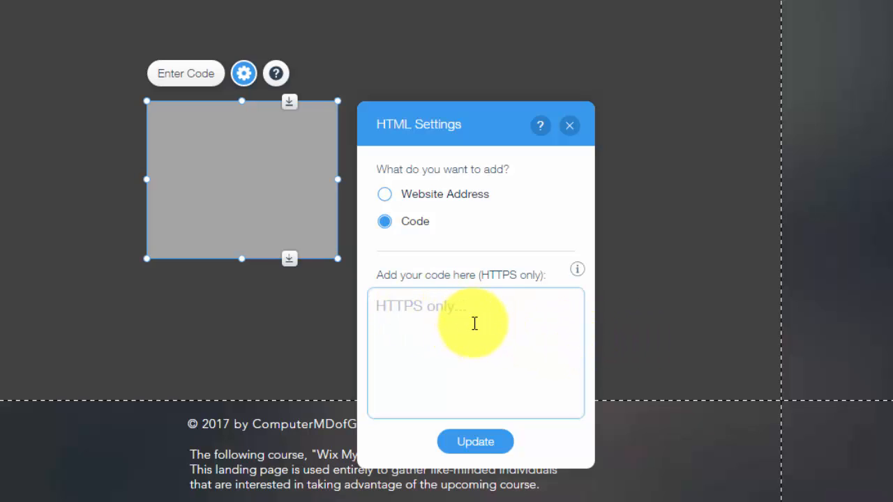
text(<)
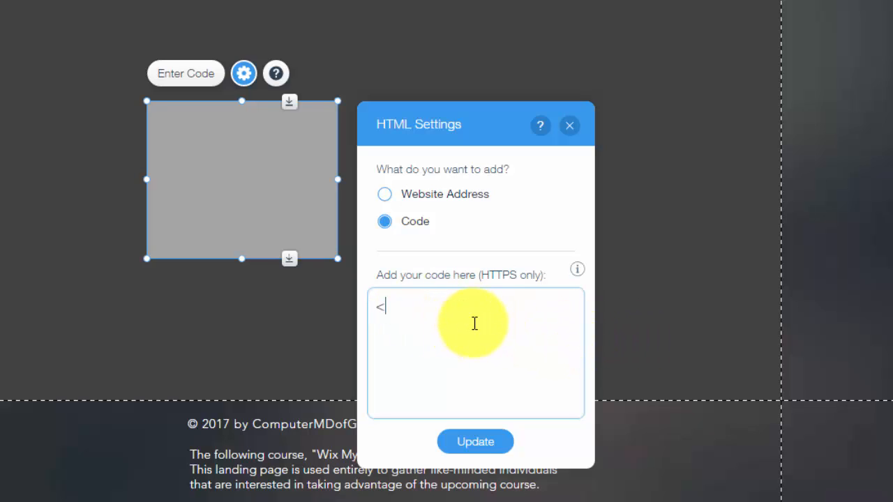
text(h1>)
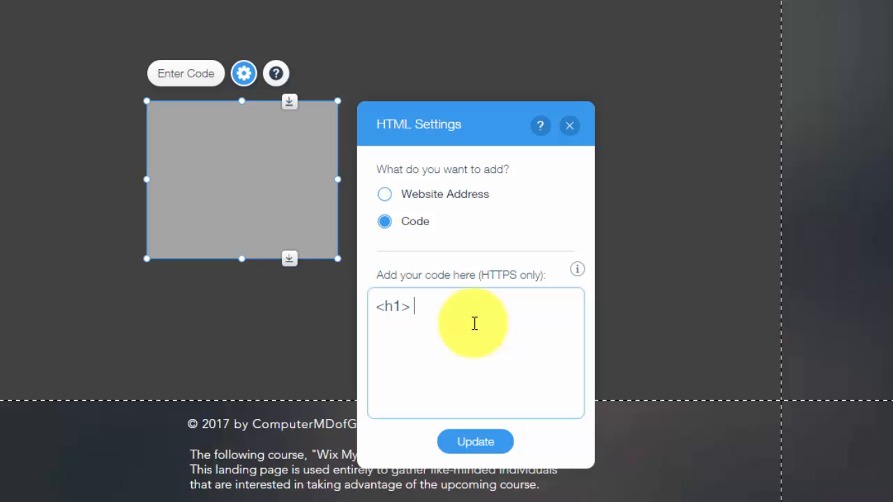
text(Hel)
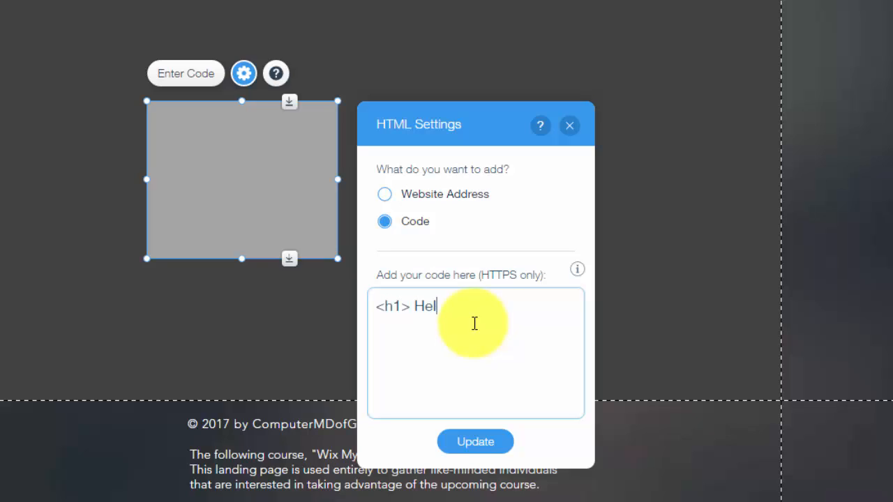
text(lo <)
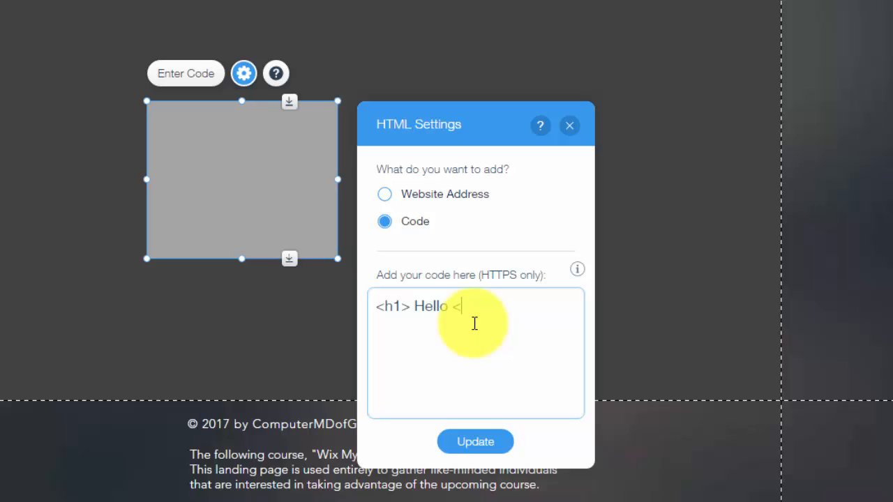
text(/h1>)
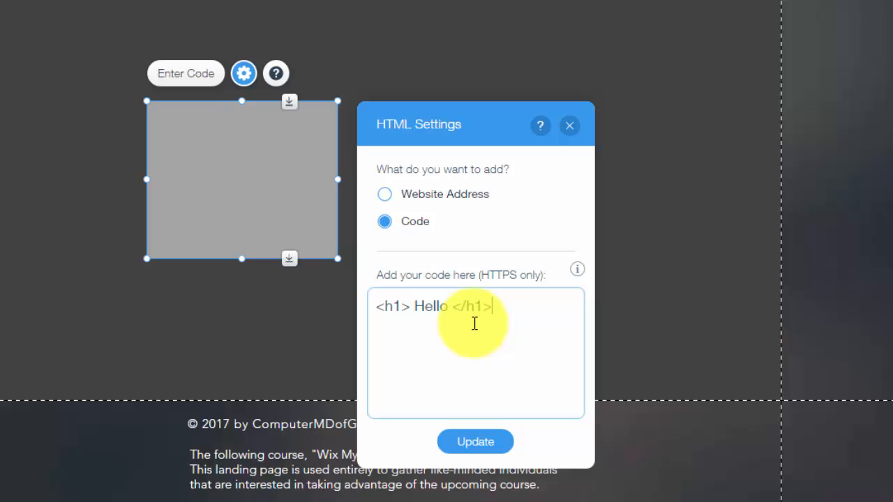
click(474, 440)
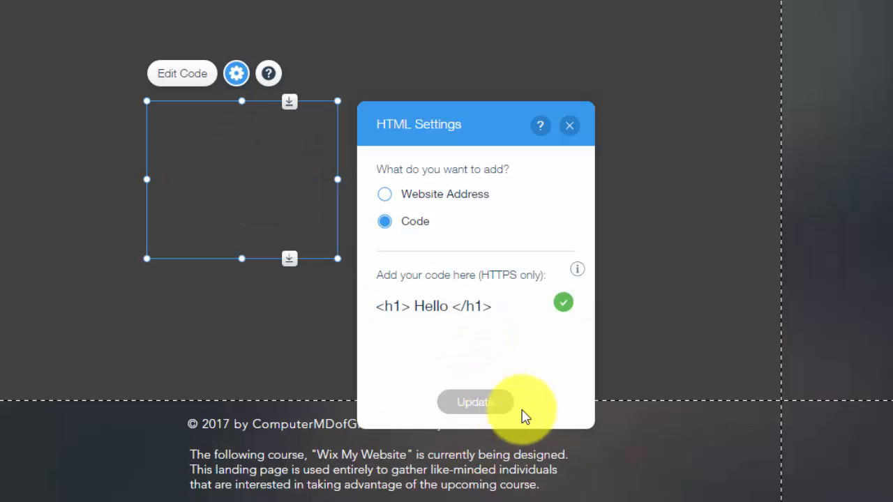
Step: Reopen the Hello heading code for editing and adjust the element on the page
click(475, 402)
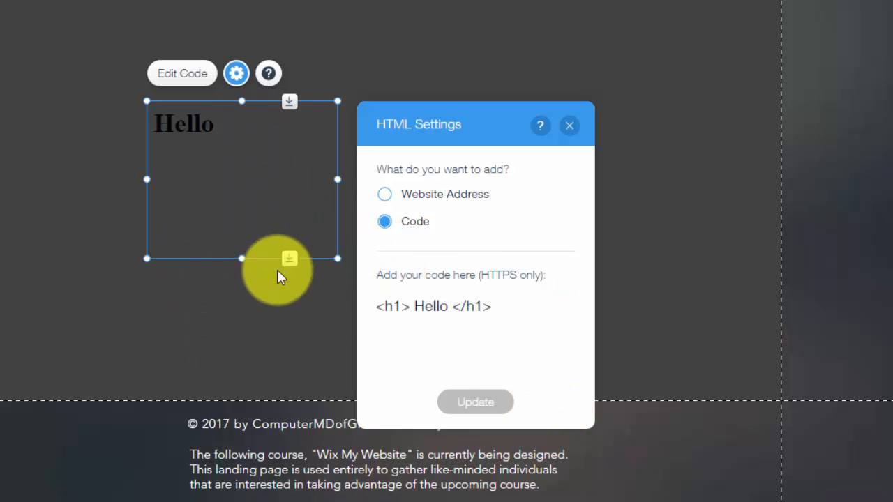
click(499, 307)
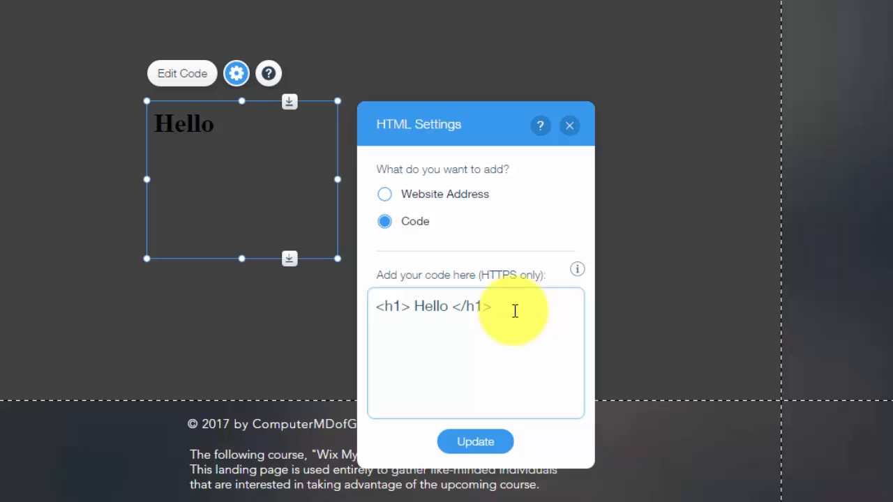
click(494, 307)
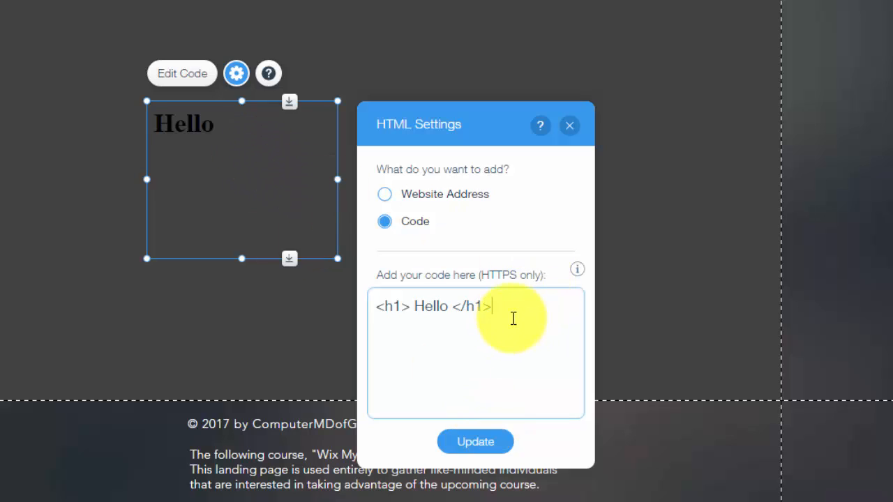
mouse_move(254, 175)
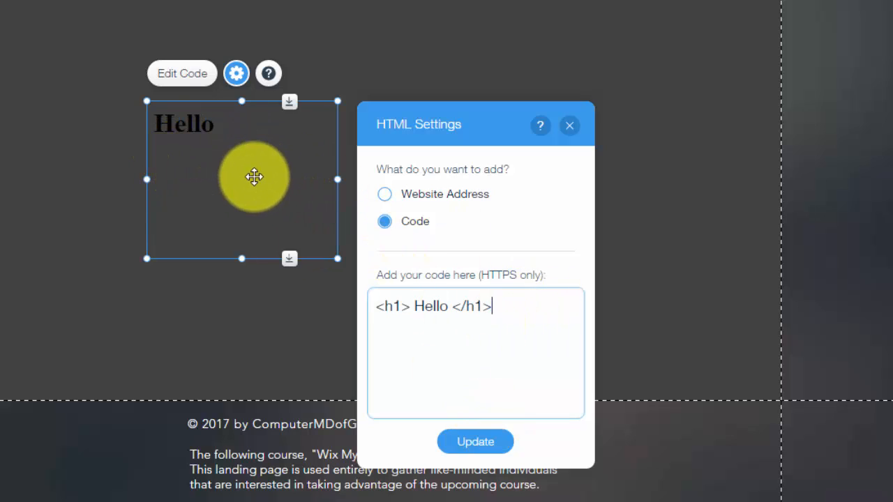
drag(254, 176, 219, 147)
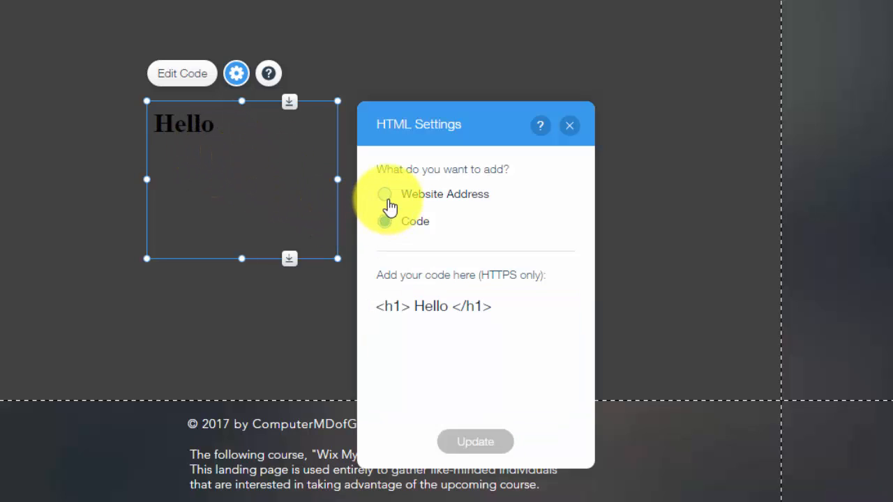
click(385, 194)
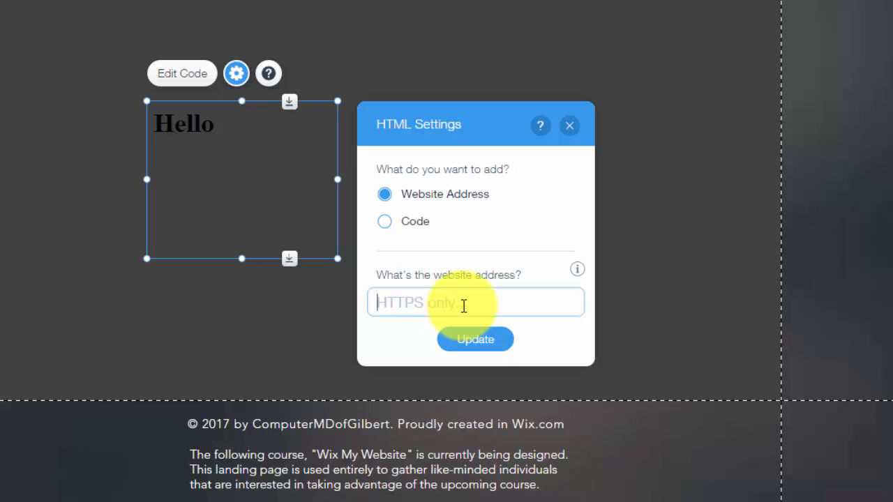
text(http://www/)
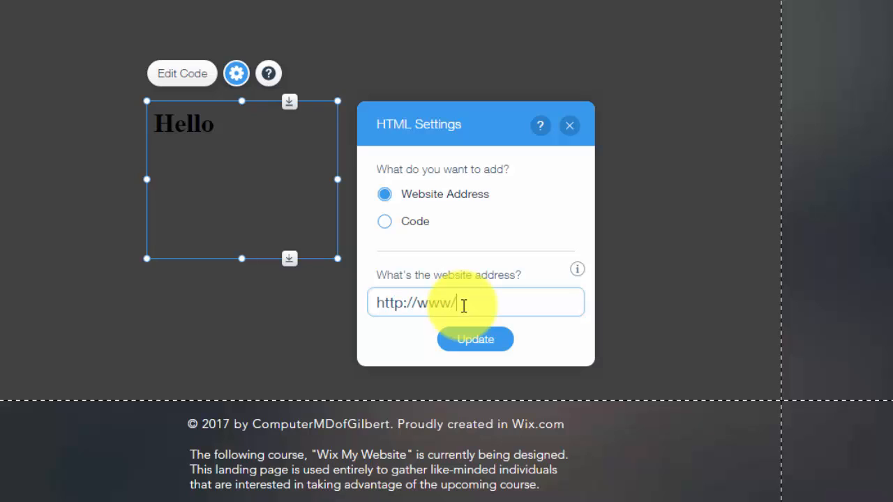
text(wixmyweb)
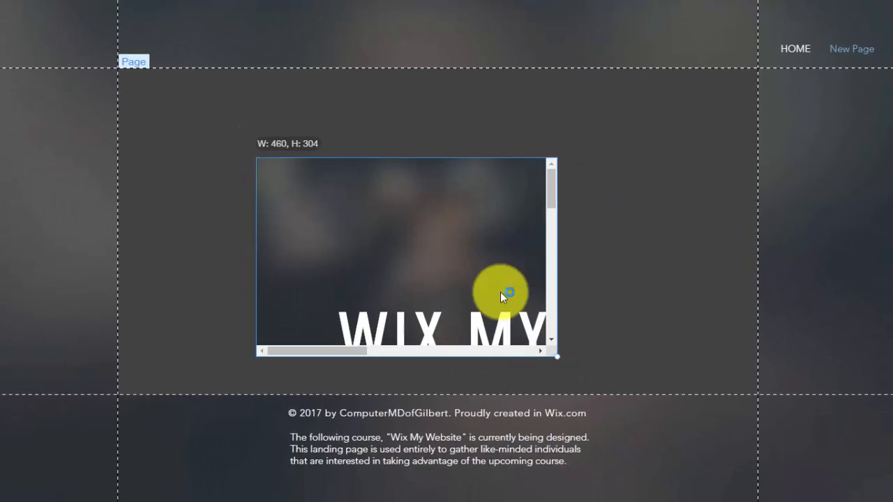
Step: Resize the embedded website element to cover the page and show the full landing page
drag(502, 293, 334, 203)
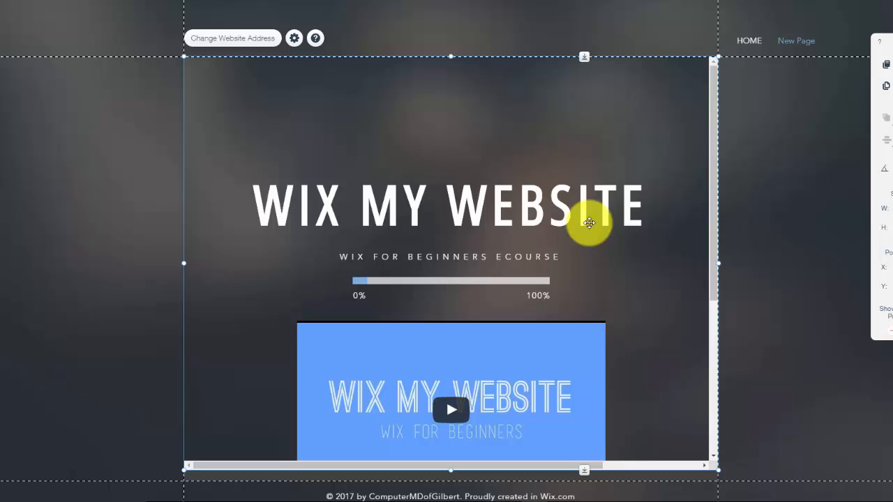
mouse_move(127, 123)
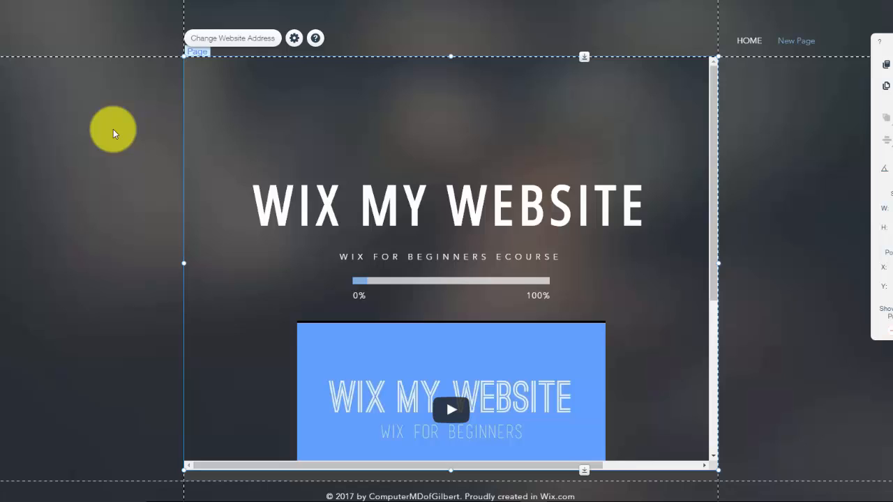
drag(113, 131, 292, 138)
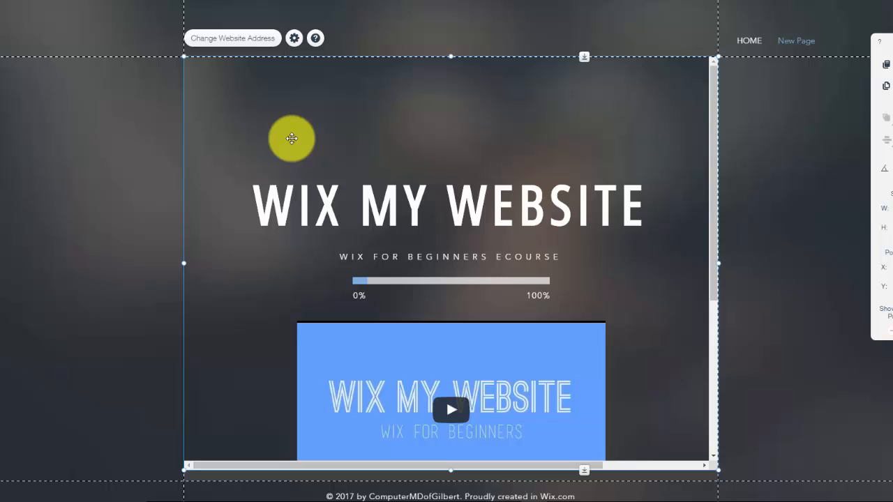
drag(292, 138, 204, 164)
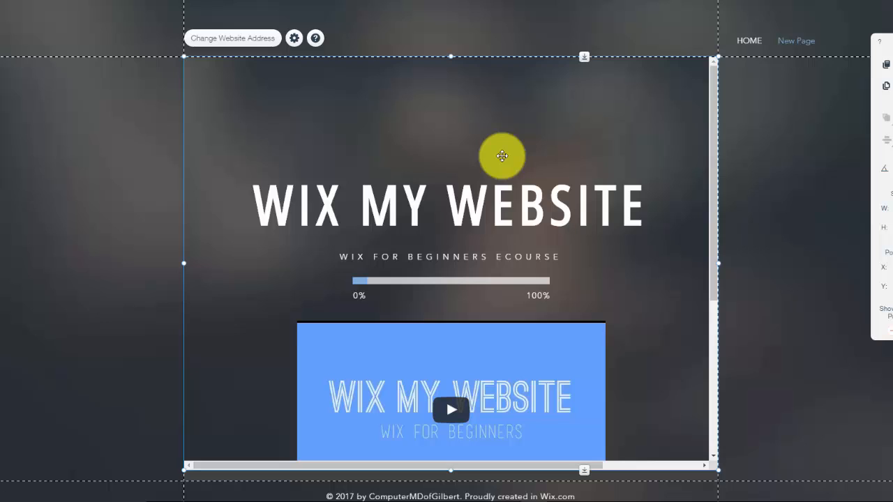
Step: Reopen the element's HTML settings and switch it back to Code with an empty code box
click(293, 37)
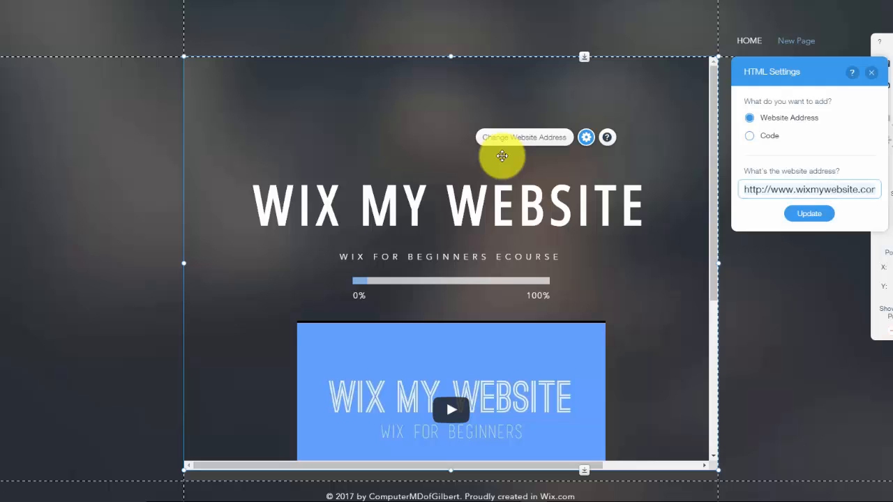
click(749, 135)
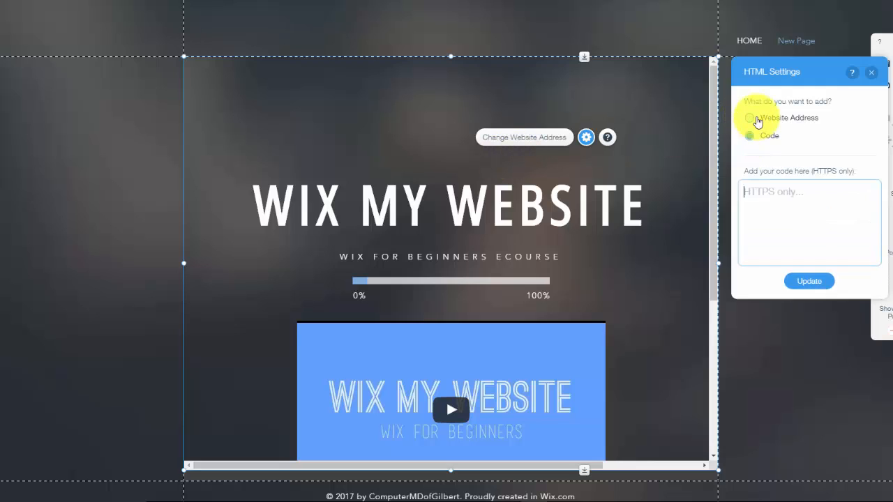
click(750, 135)
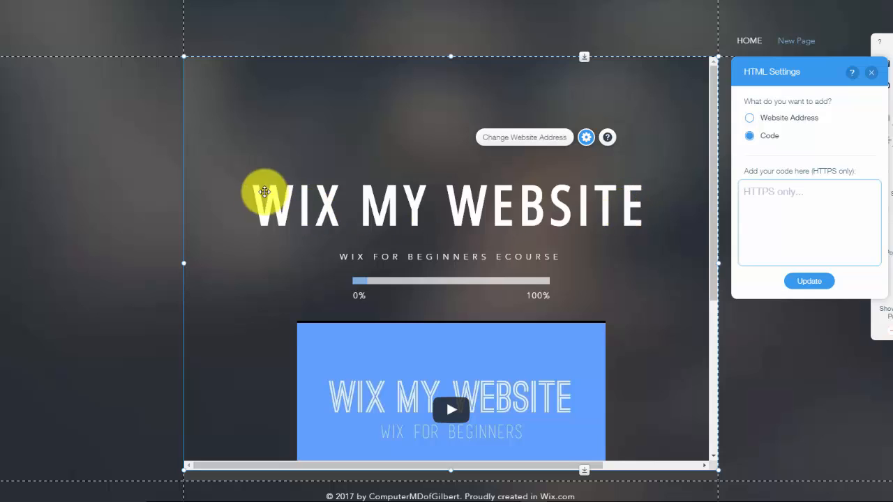
mouse_move(59, 156)
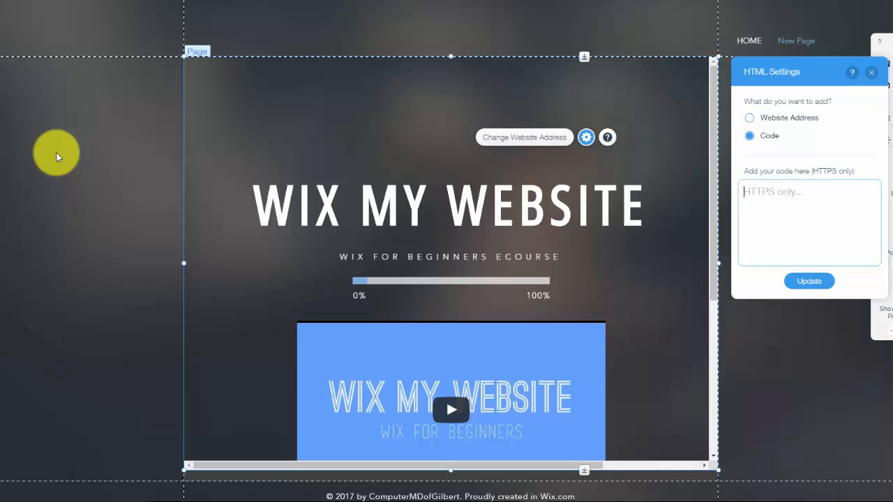
click(761, 203)
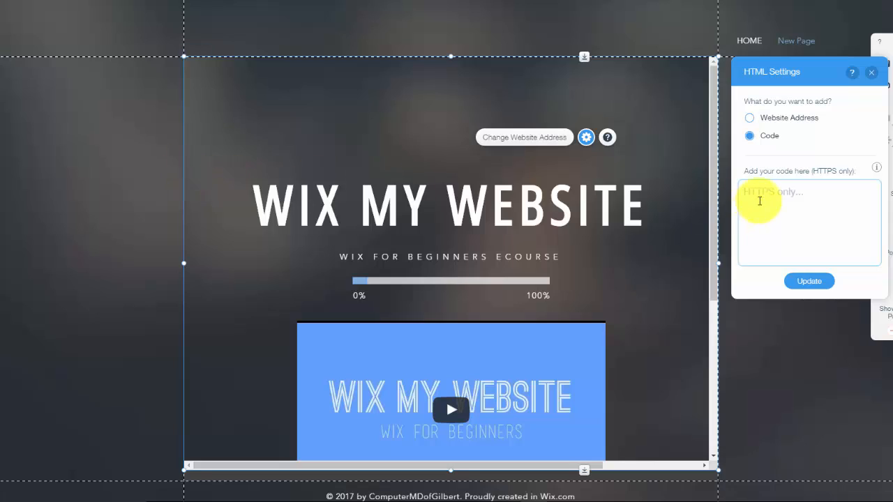
mouse_move(764, 200)
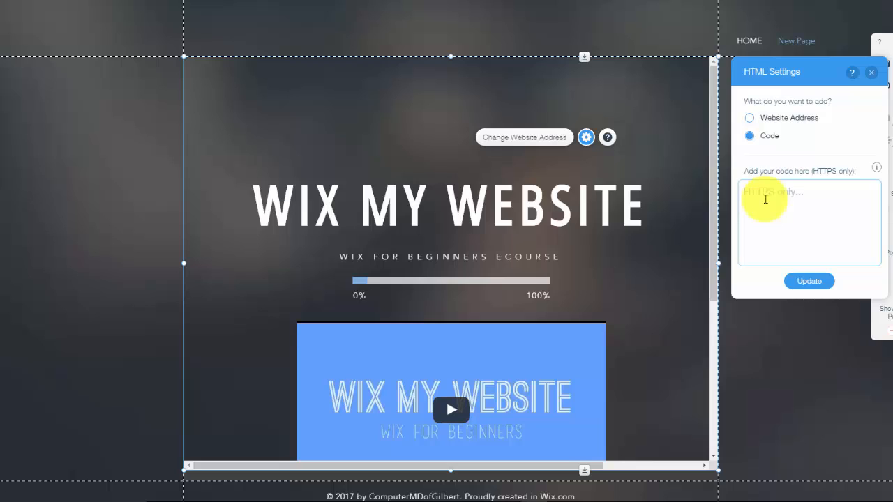
mouse_move(831, 98)
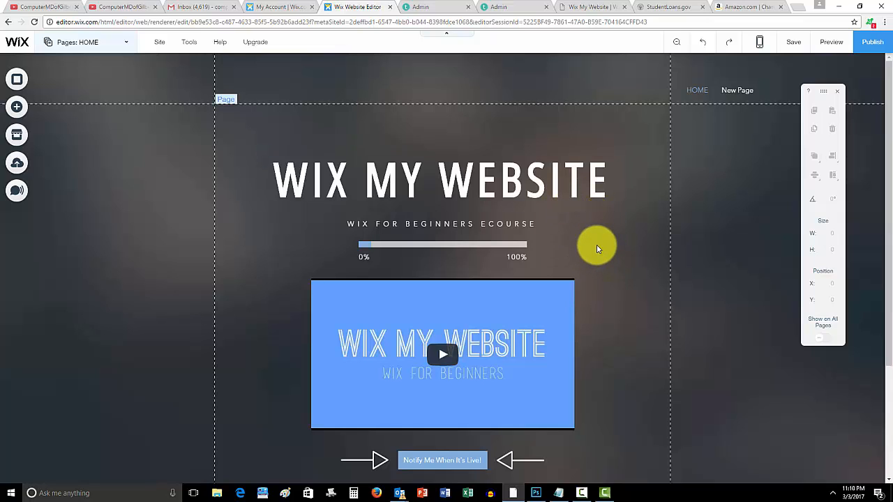
mouse_move(631, 252)
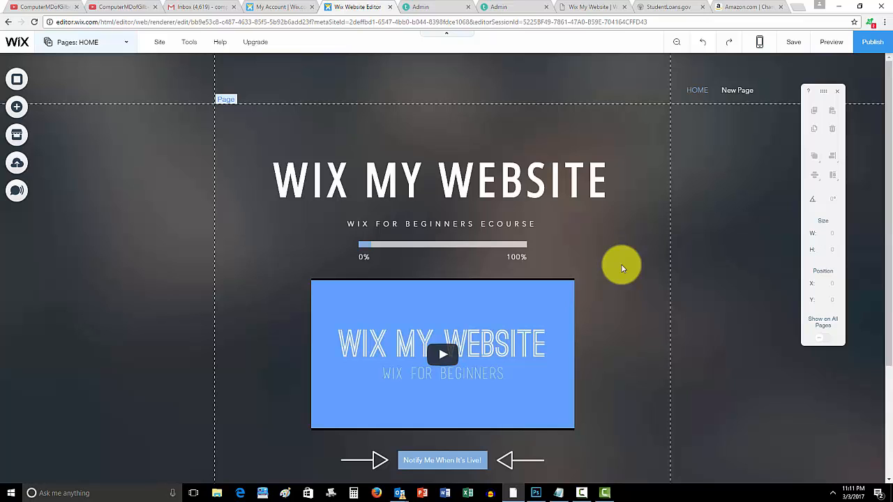
Step: Close the HTML Settings panel and return to the HOME page with the landing content
click(439, 180)
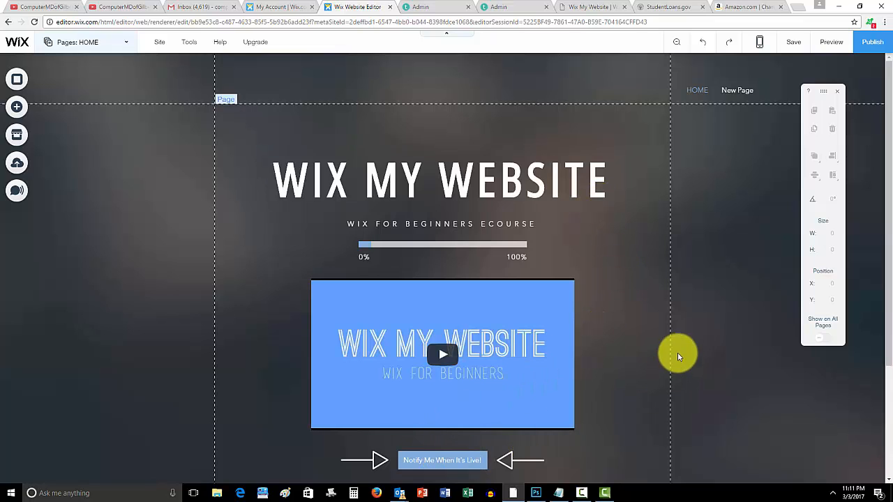
mouse_move(639, 318)
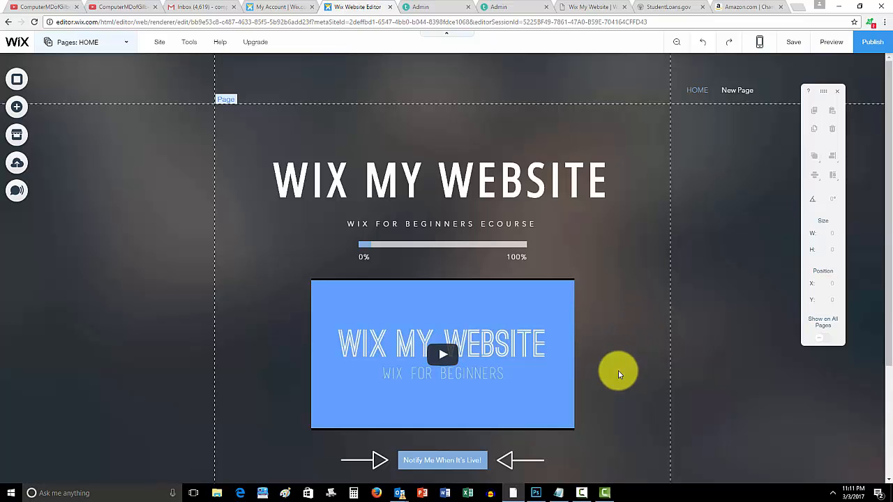
click(582, 491)
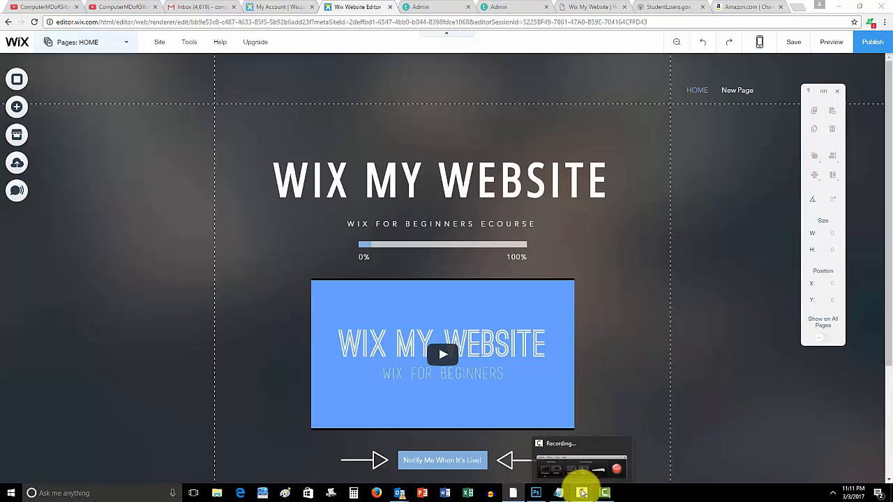